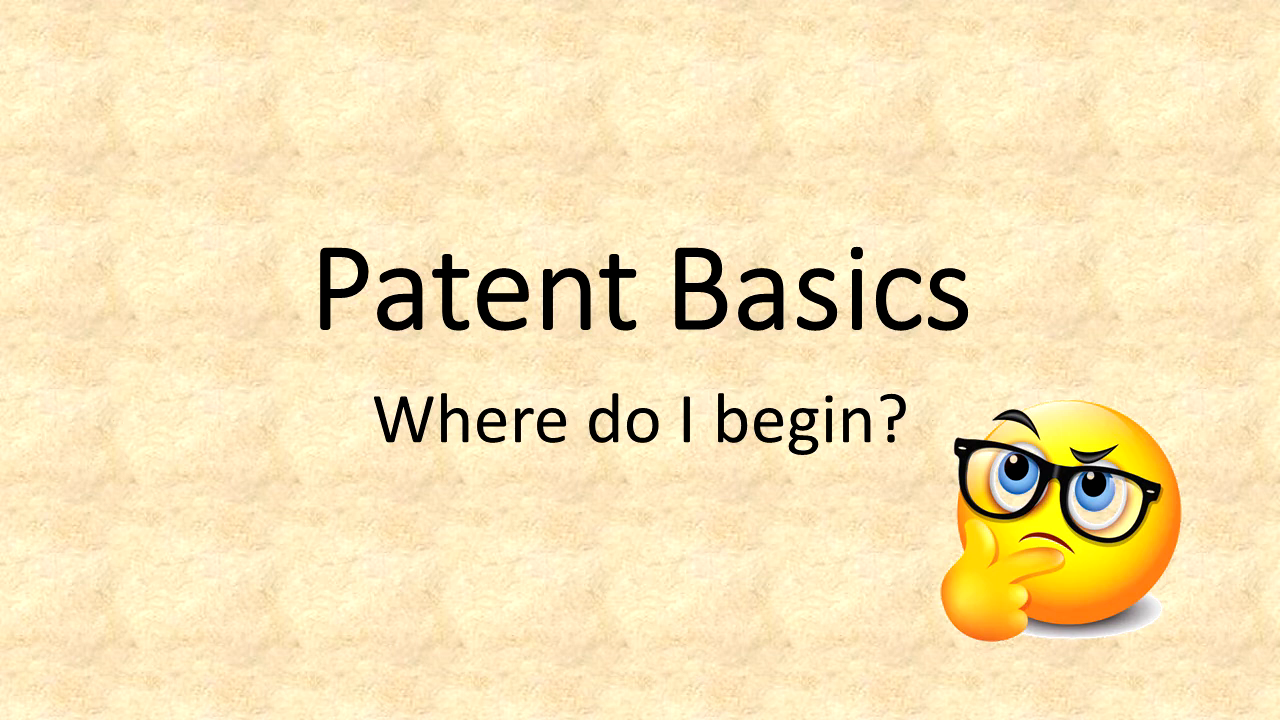
- Advance the slideshow from the Patent Basics title slide to the USPTO Patent basics webpage screenshot
key(Right)
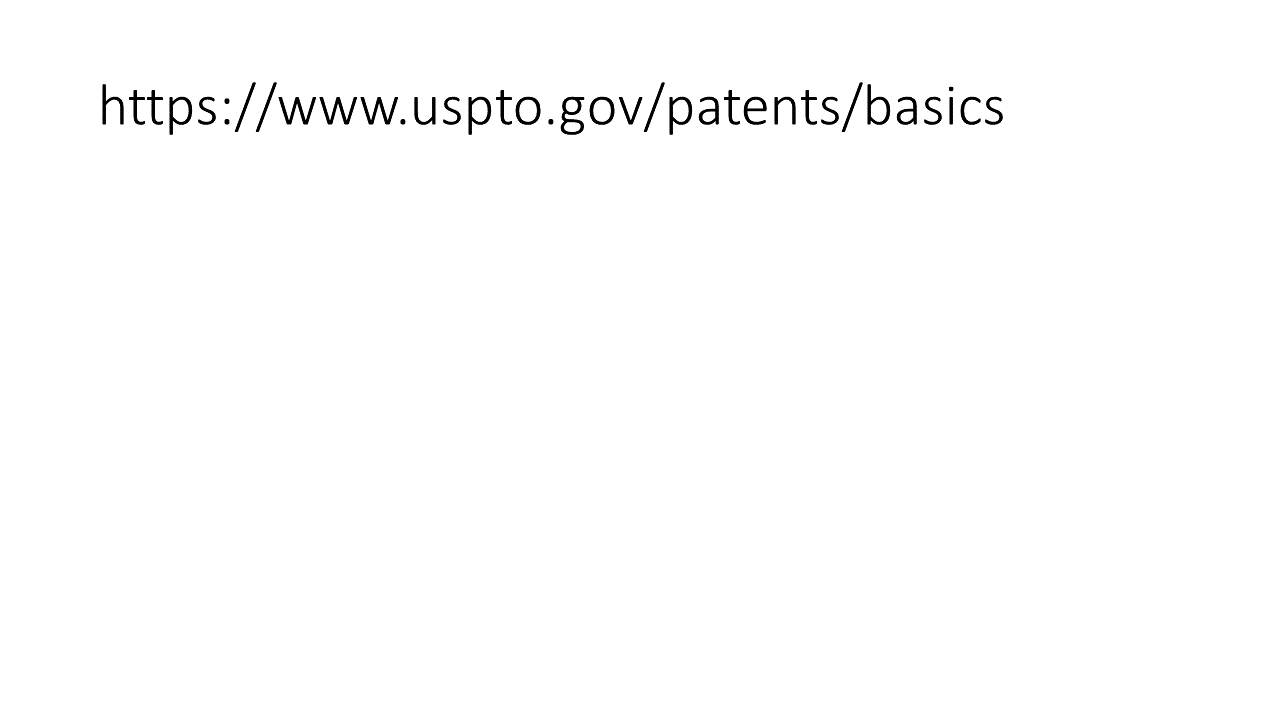
key(Enter)
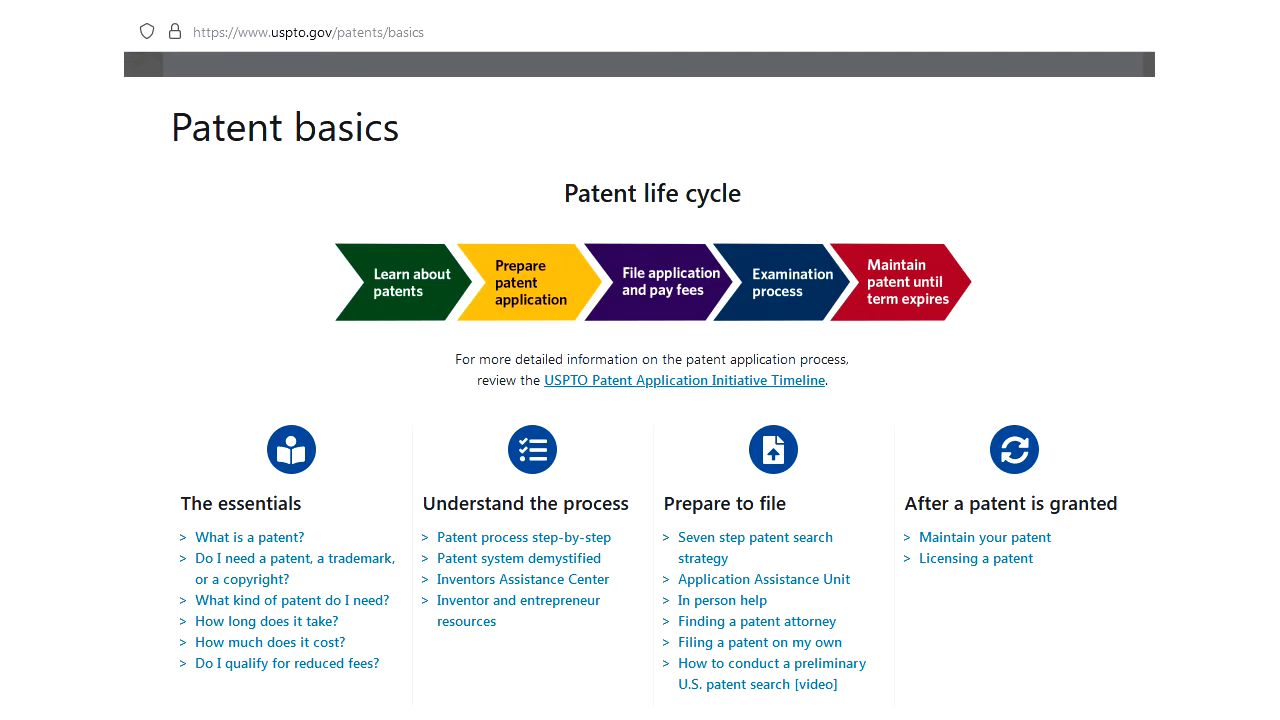